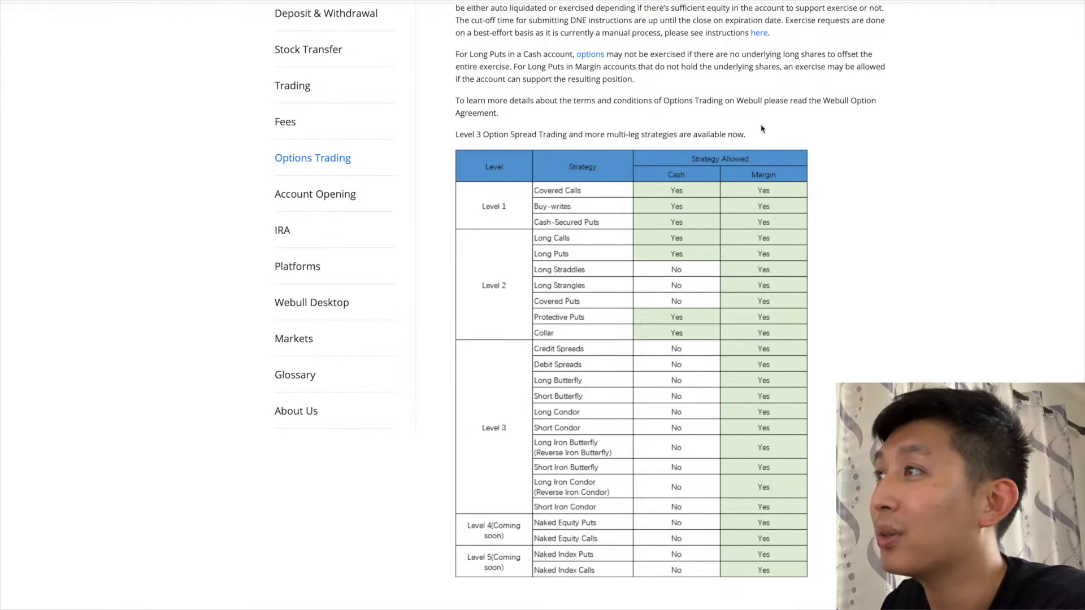
mouse_move(471, 293)
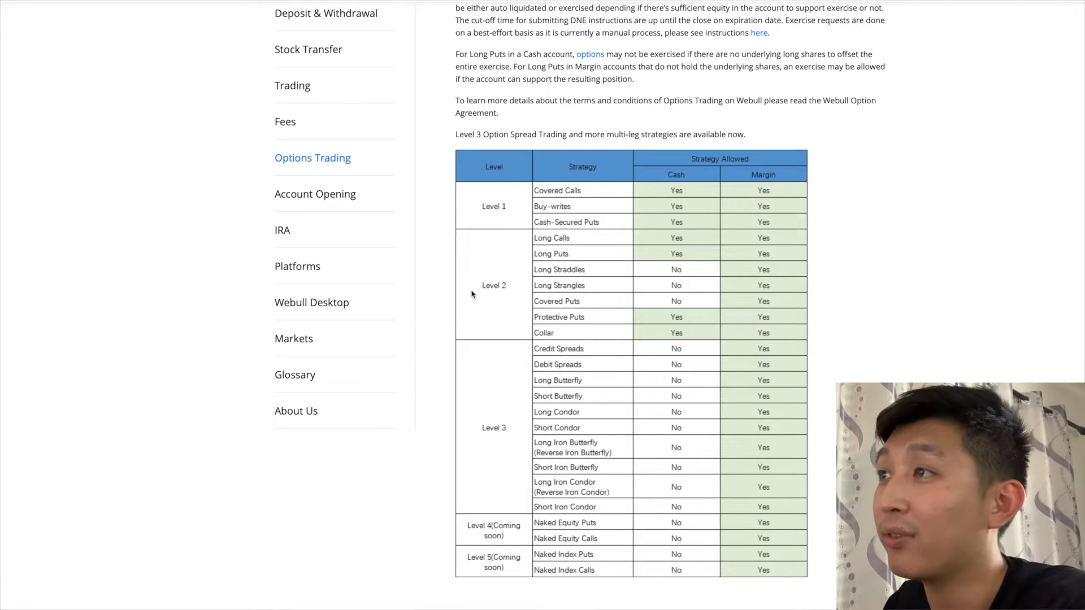
mouse_move(490, 571)
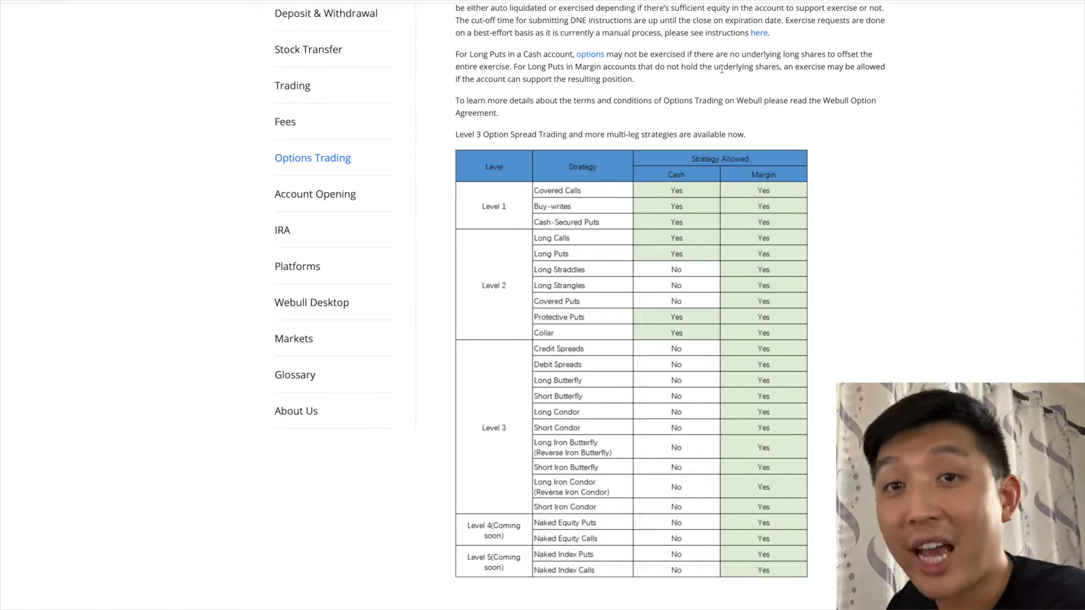
mouse_move(610, 173)
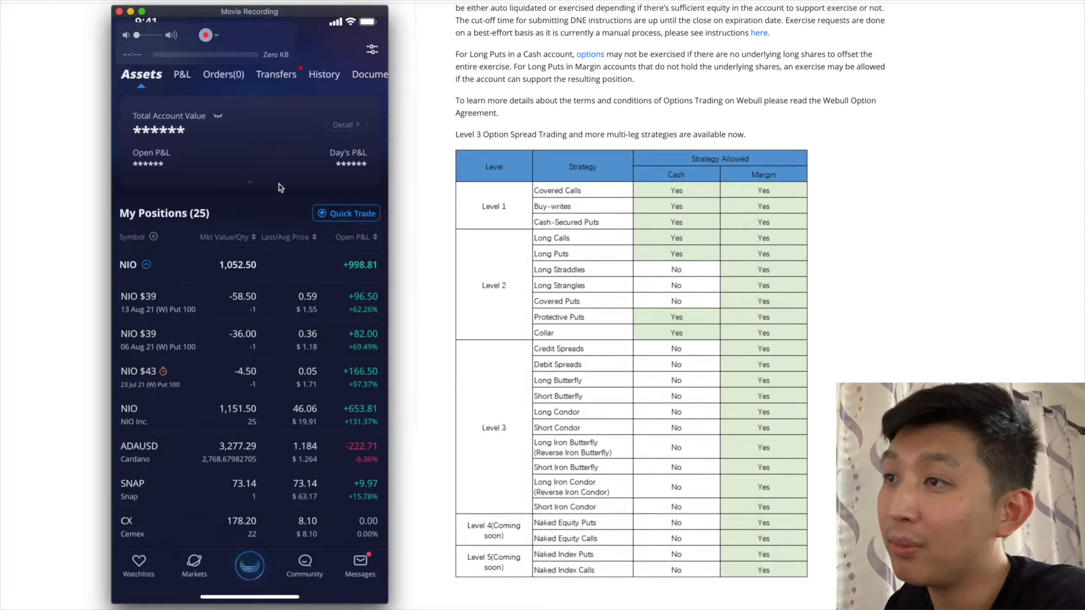
mouse_move(276, 192)
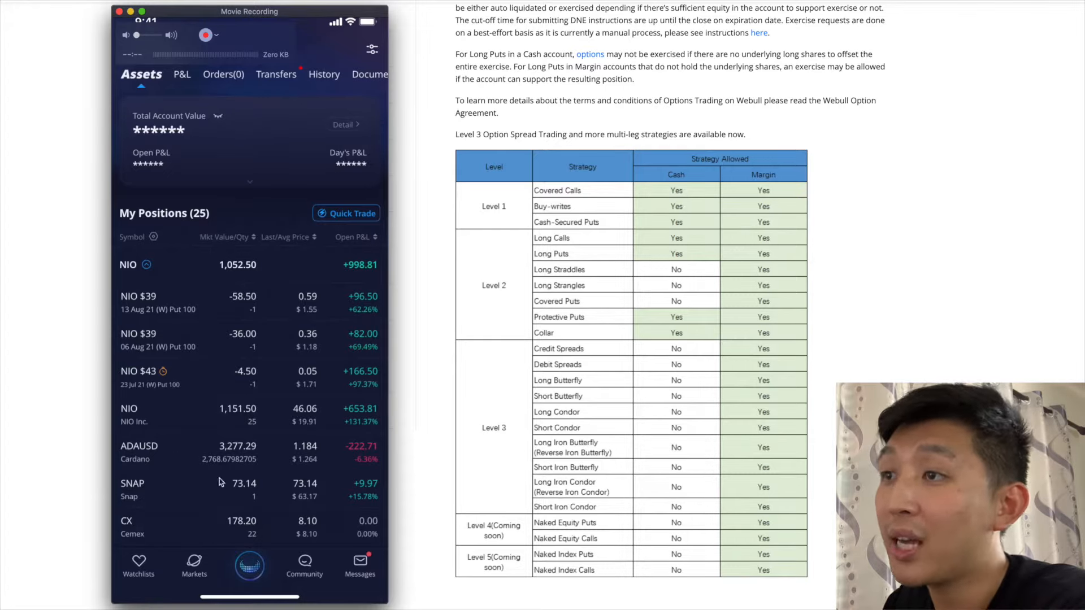
mouse_move(297, 332)
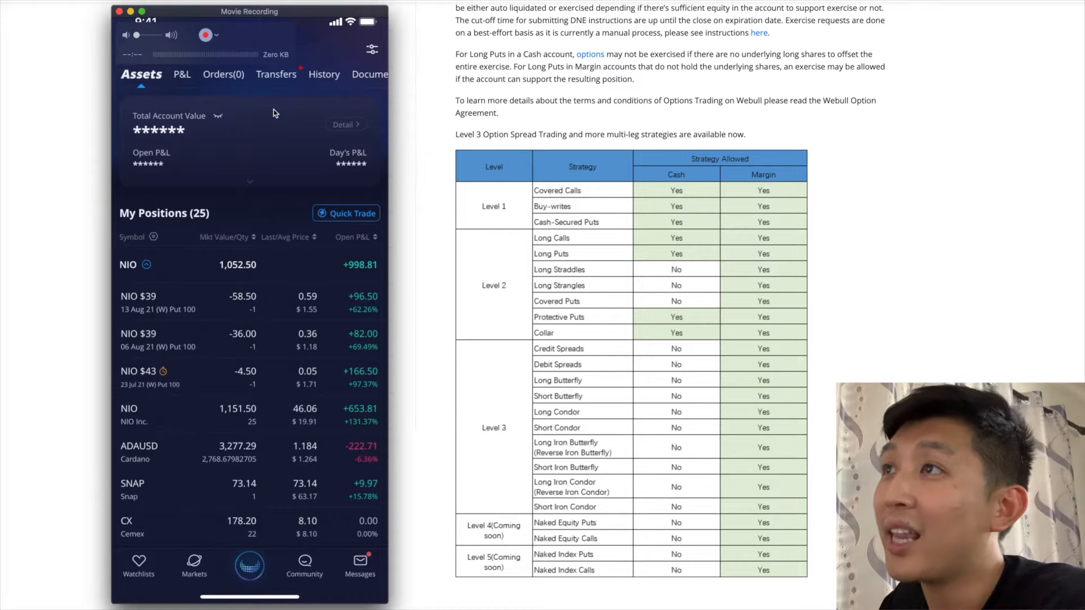
mouse_move(270, 125)
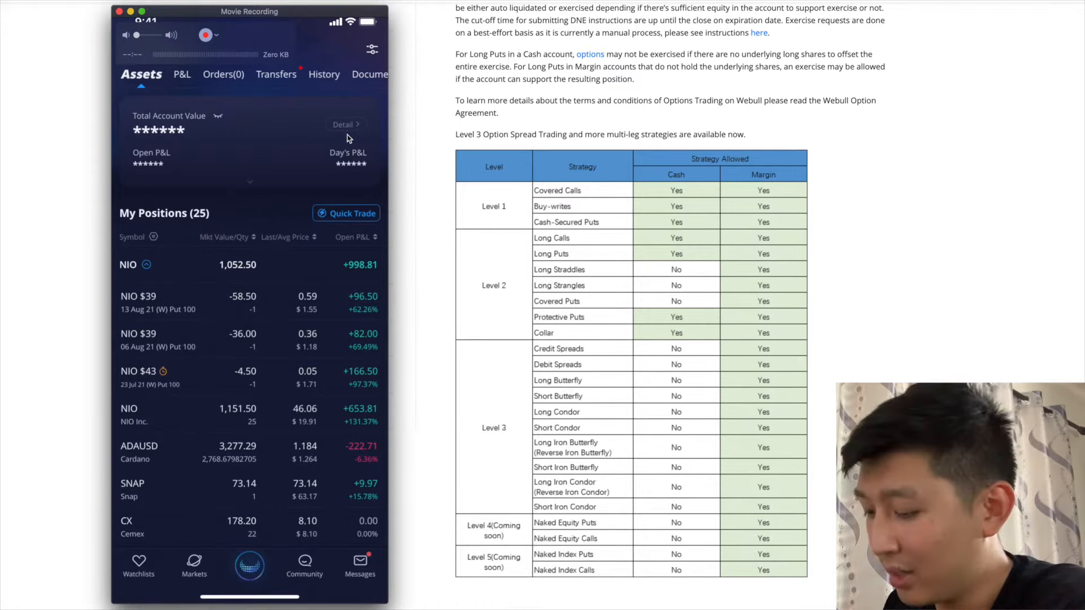
Open the account Detail screen showing margin, day trades and trading access
click(346, 125)
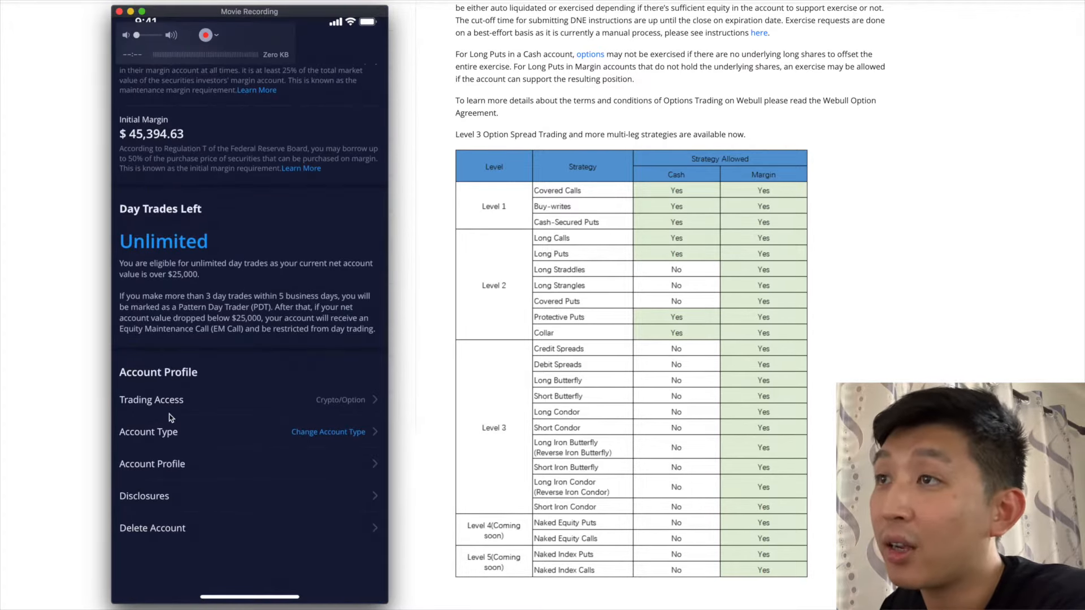
mouse_move(334, 414)
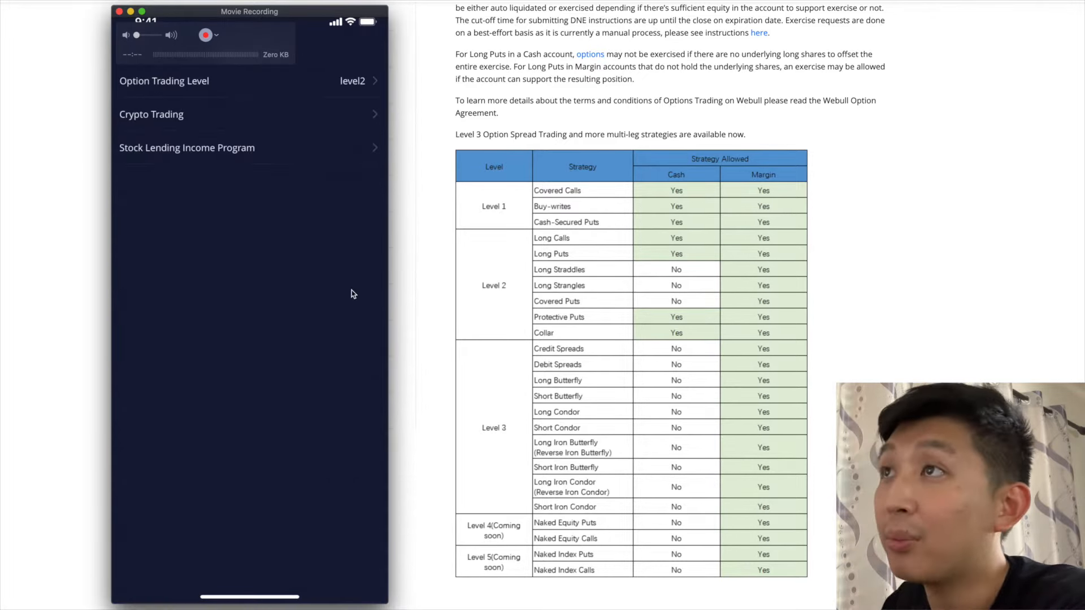
mouse_move(291, 102)
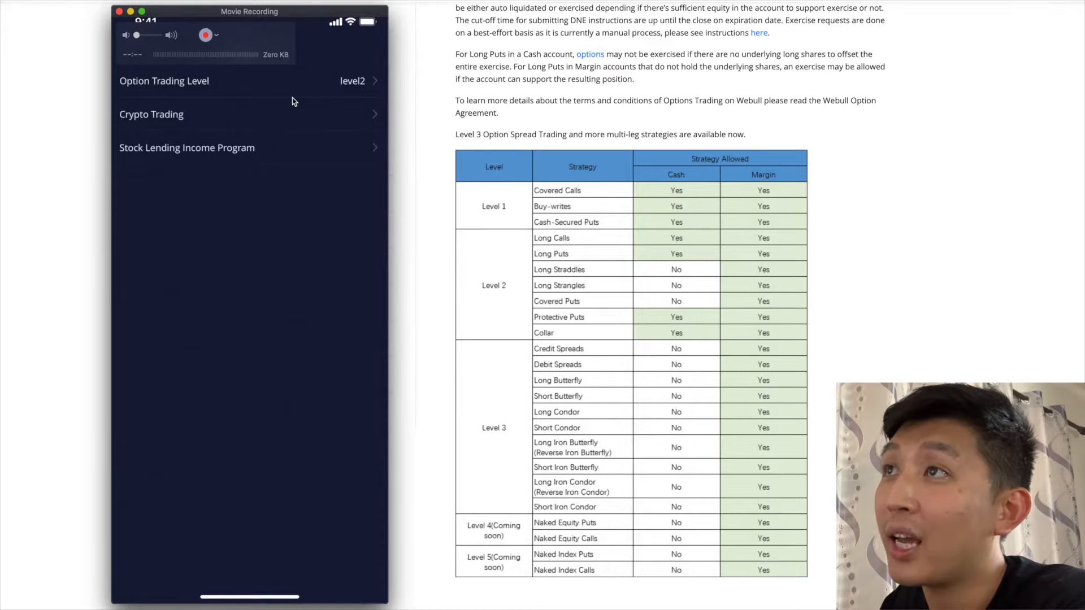
mouse_move(162, 172)
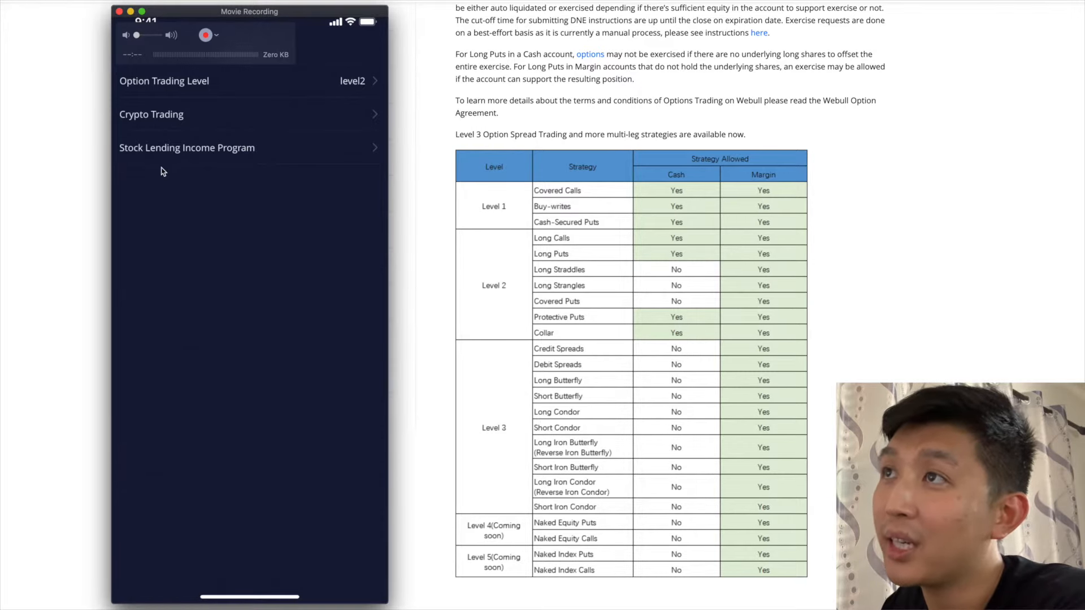
mouse_move(125, 146)
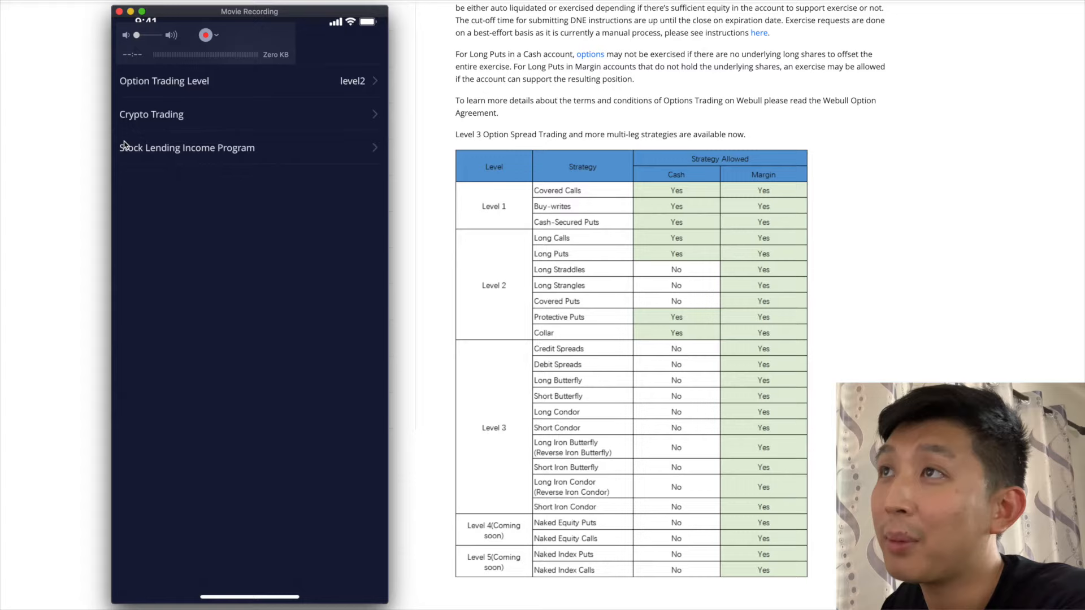
mouse_move(198, 142)
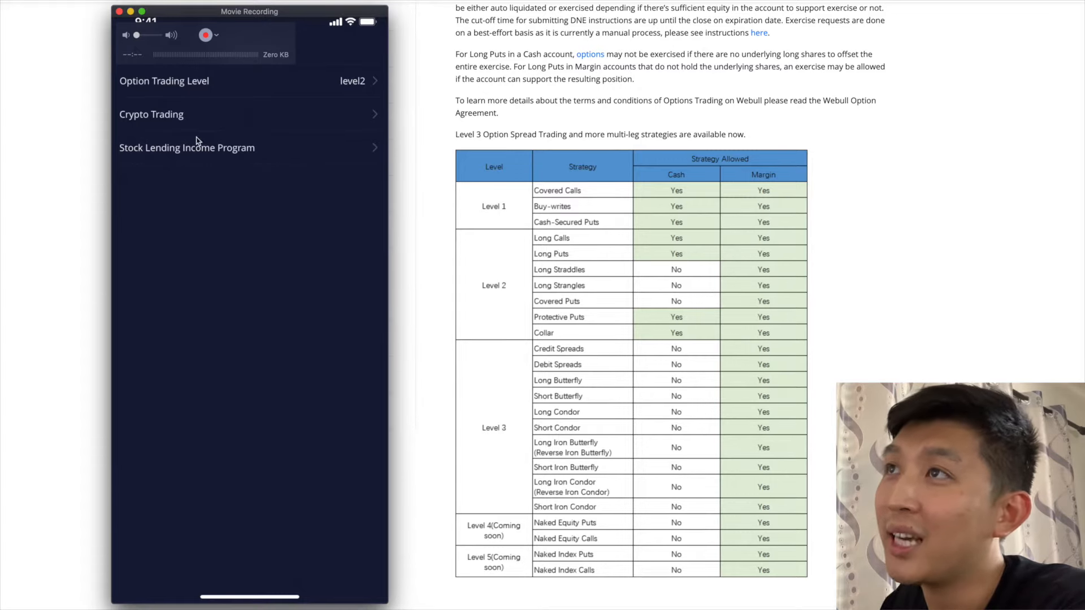
mouse_move(196, 102)
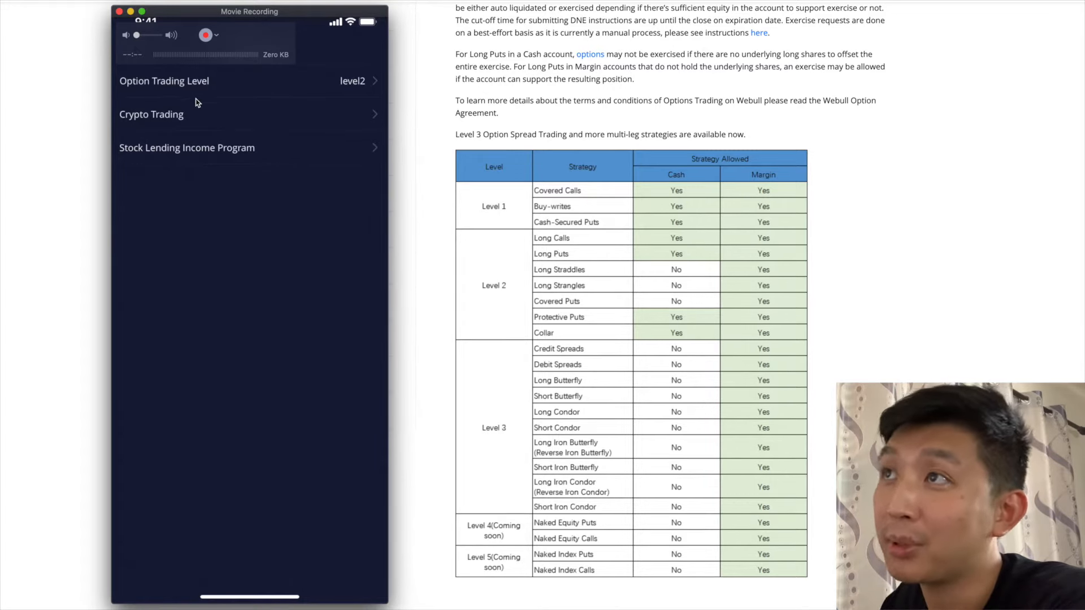
mouse_move(269, 95)
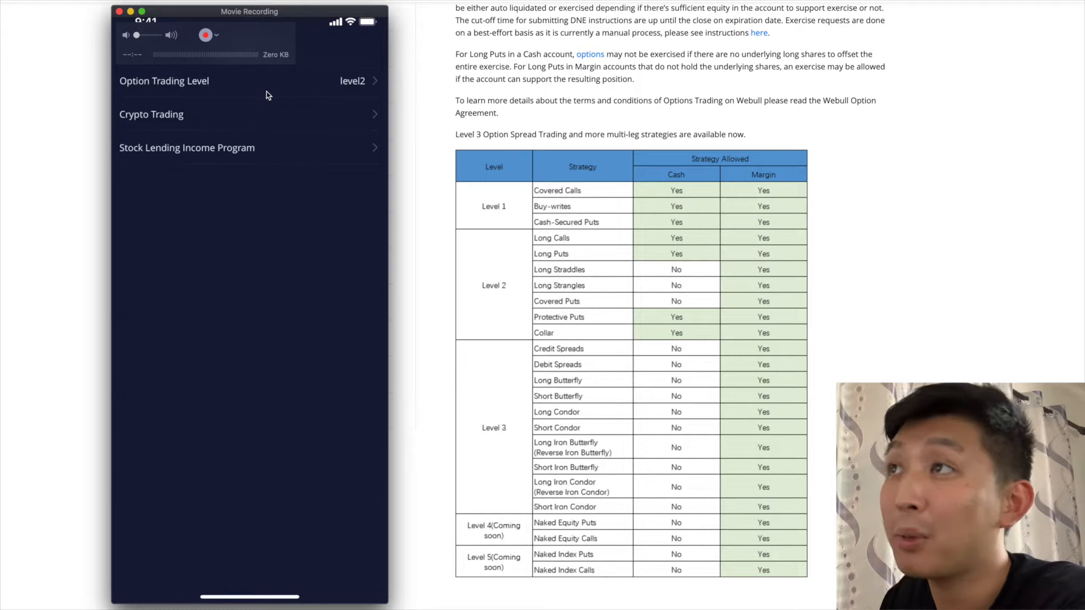
mouse_move(297, 94)
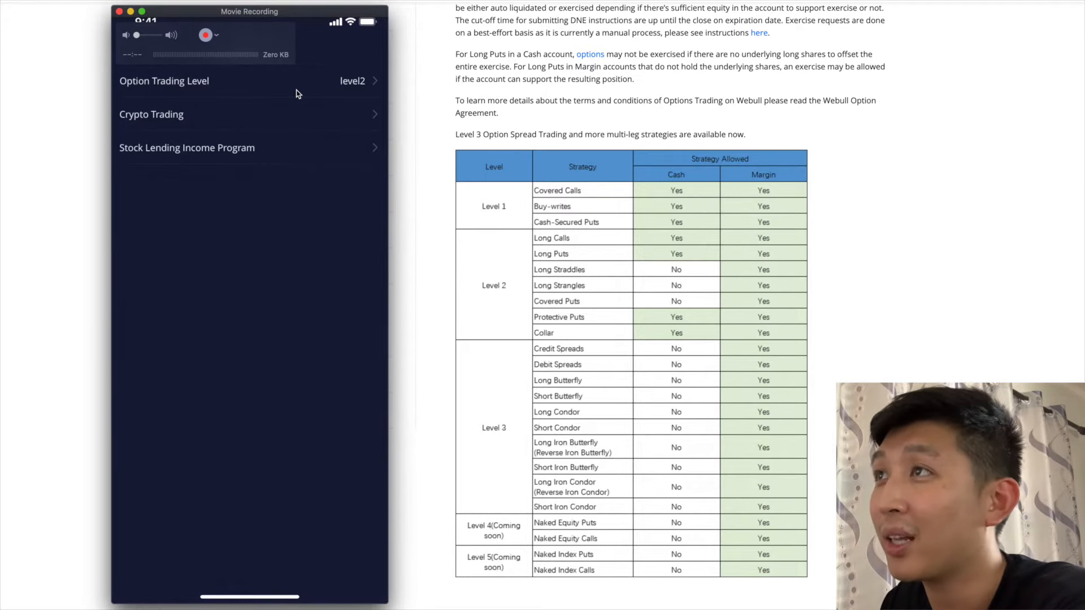
mouse_move(264, 94)
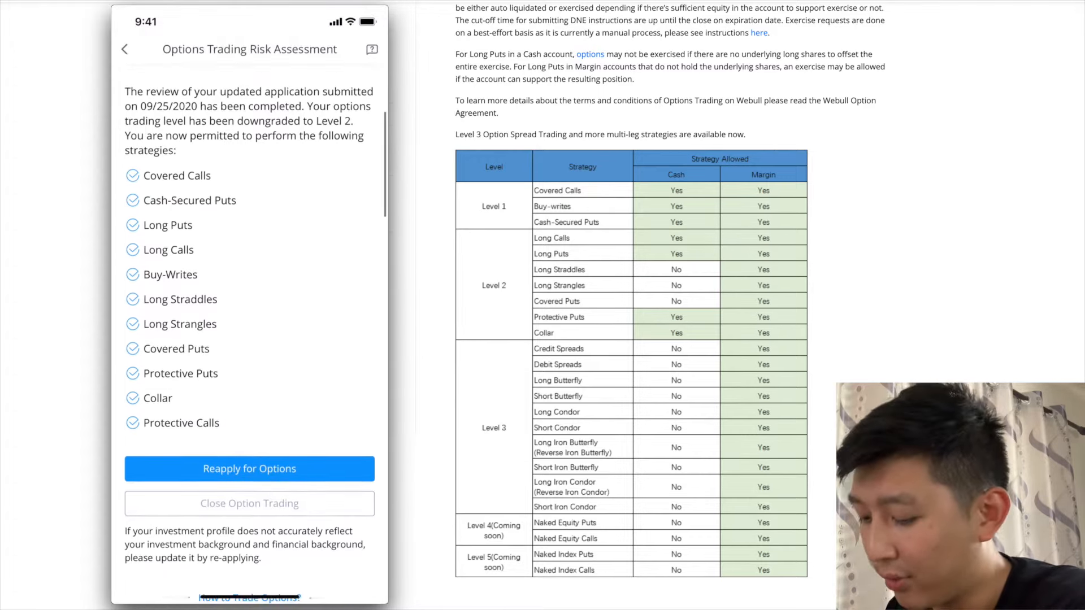
click(249, 468)
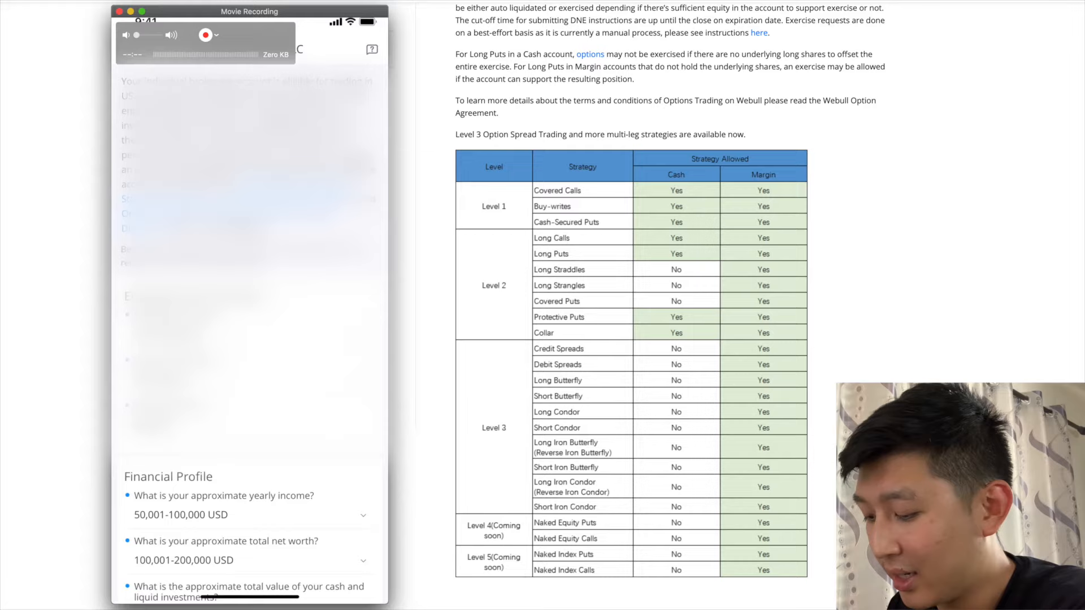
scroll(down, 3)
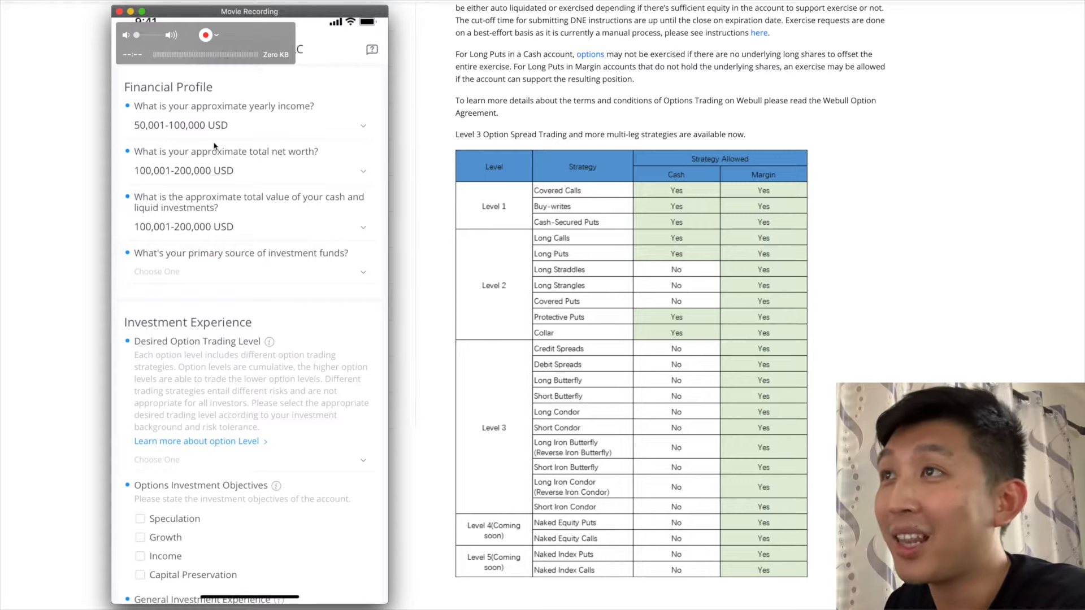
mouse_move(206, 147)
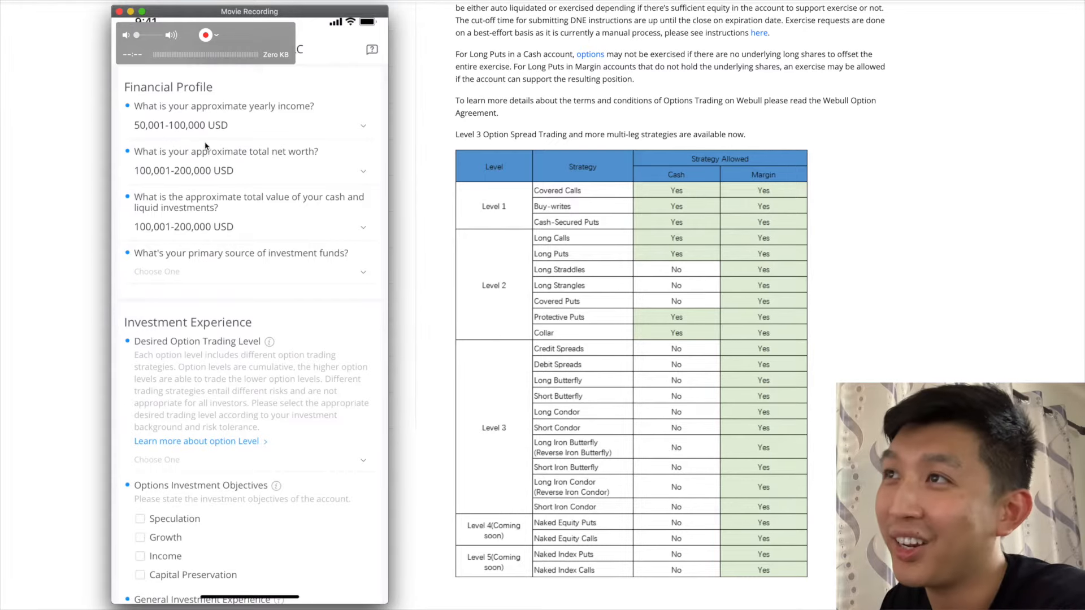
mouse_move(204, 226)
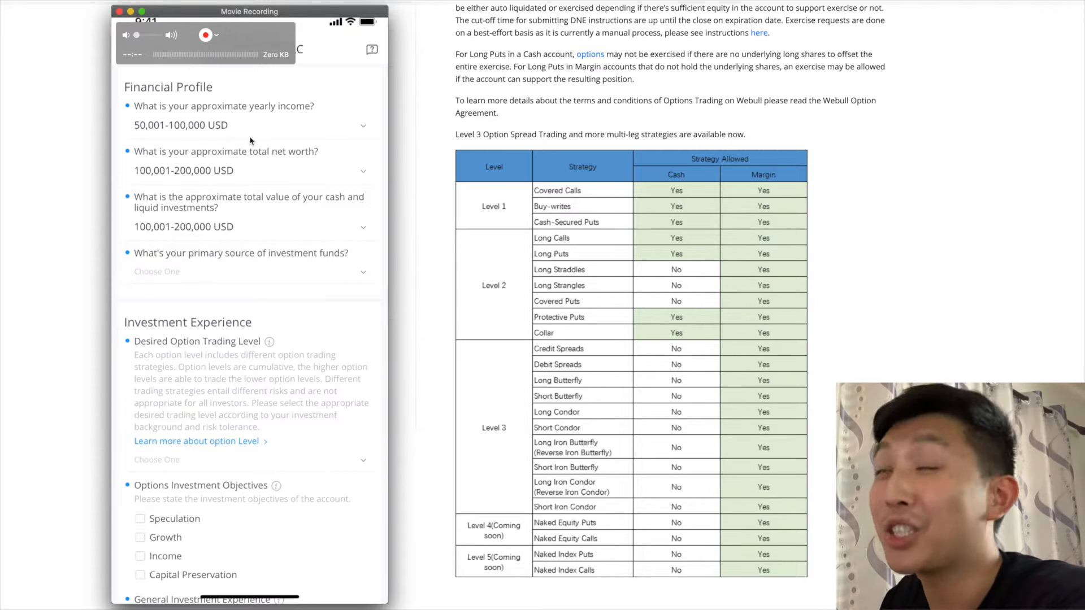
mouse_move(242, 140)
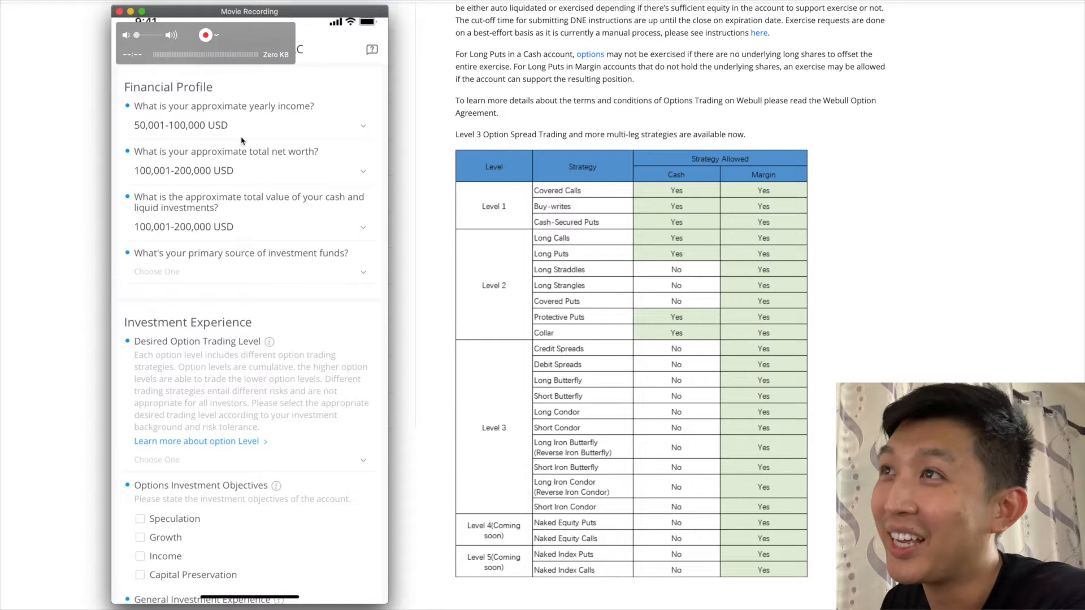
mouse_move(261, 147)
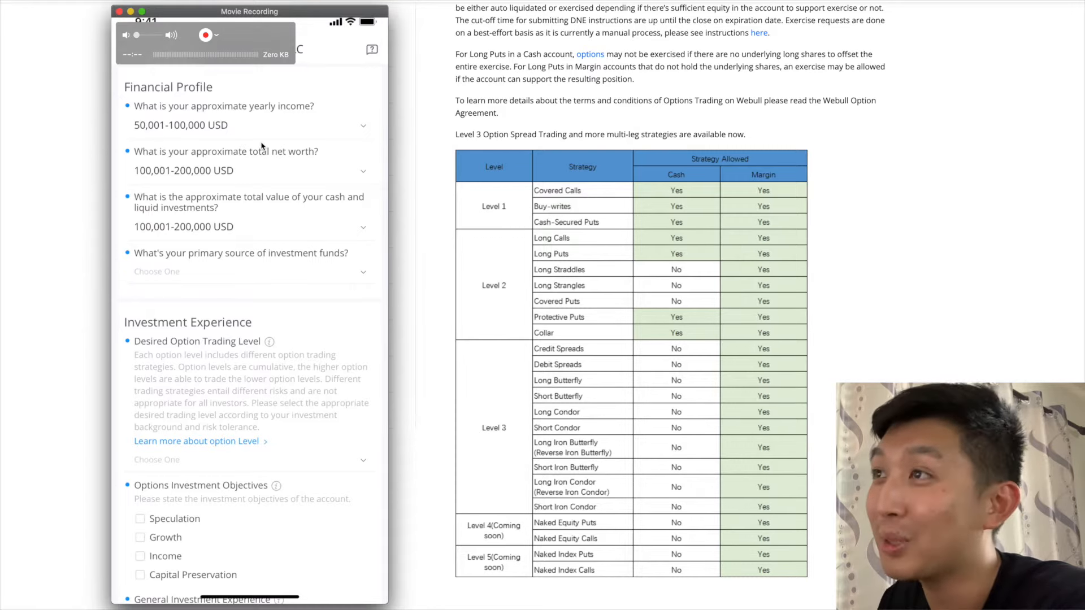
mouse_move(258, 147)
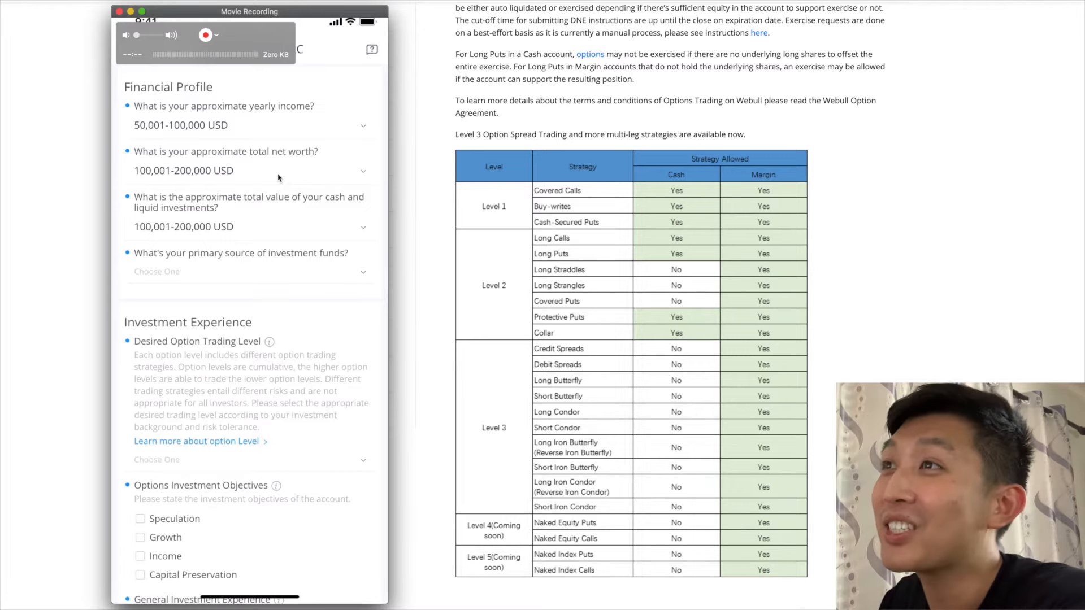
mouse_move(237, 171)
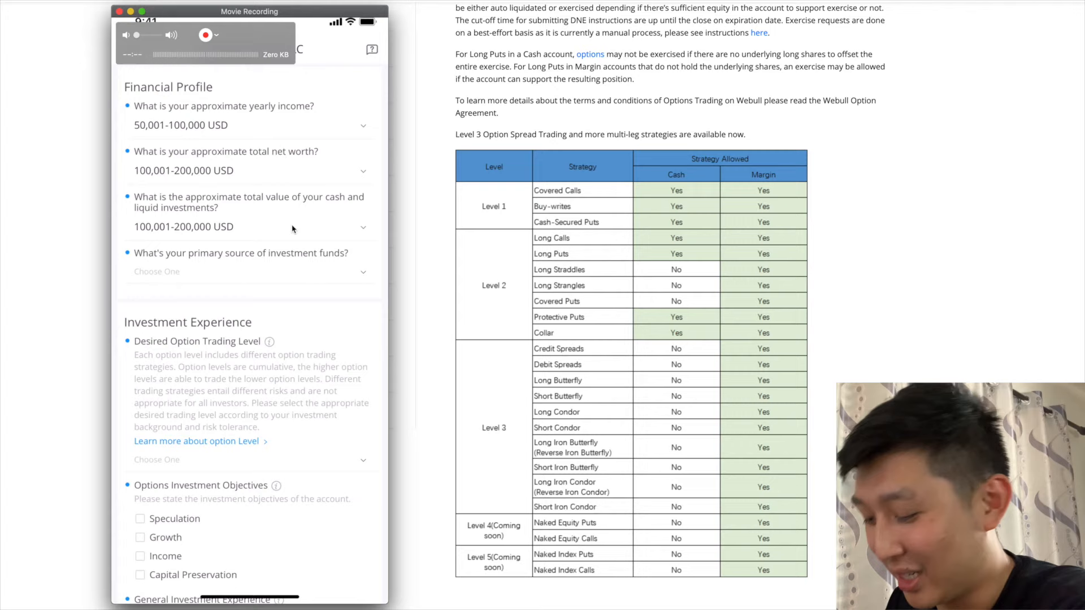
Scroll the reapplication form down to the Investment Experience section
scroll(down, 3)
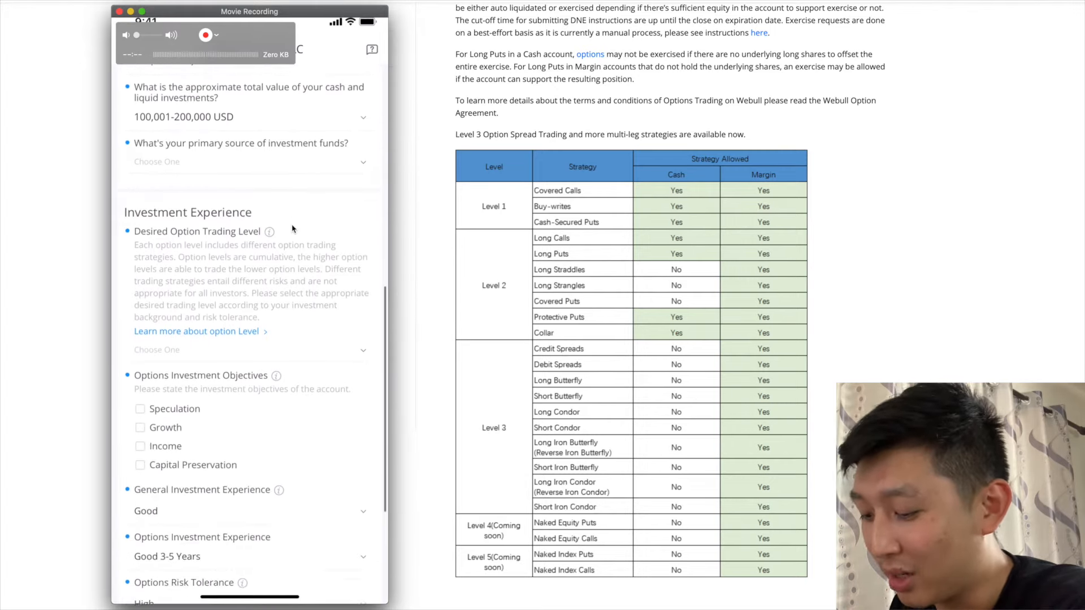
scroll(down, 3)
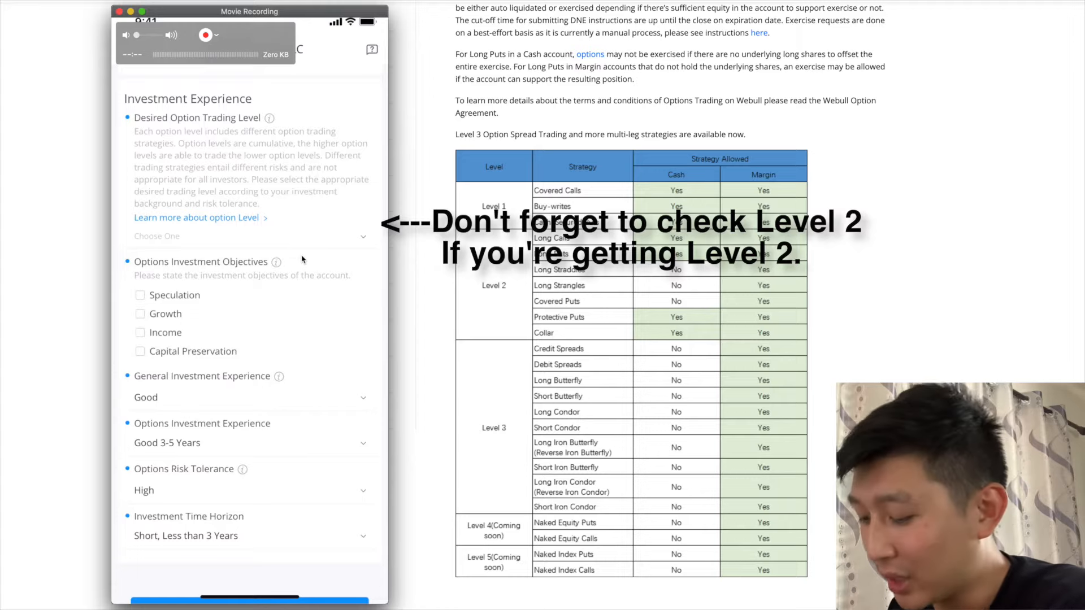
scroll(down, 3)
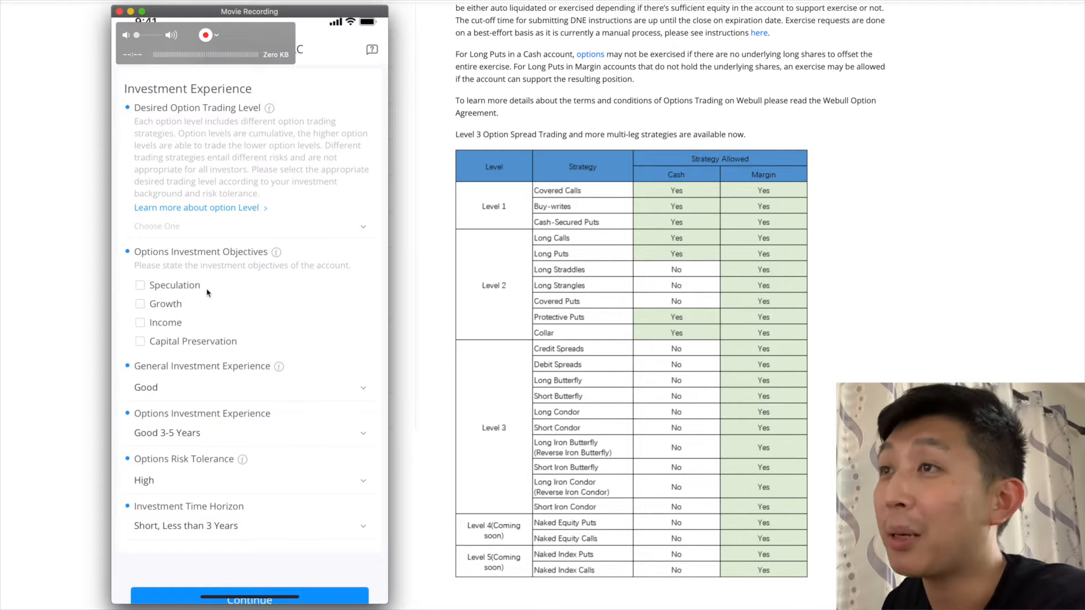
mouse_move(198, 309)
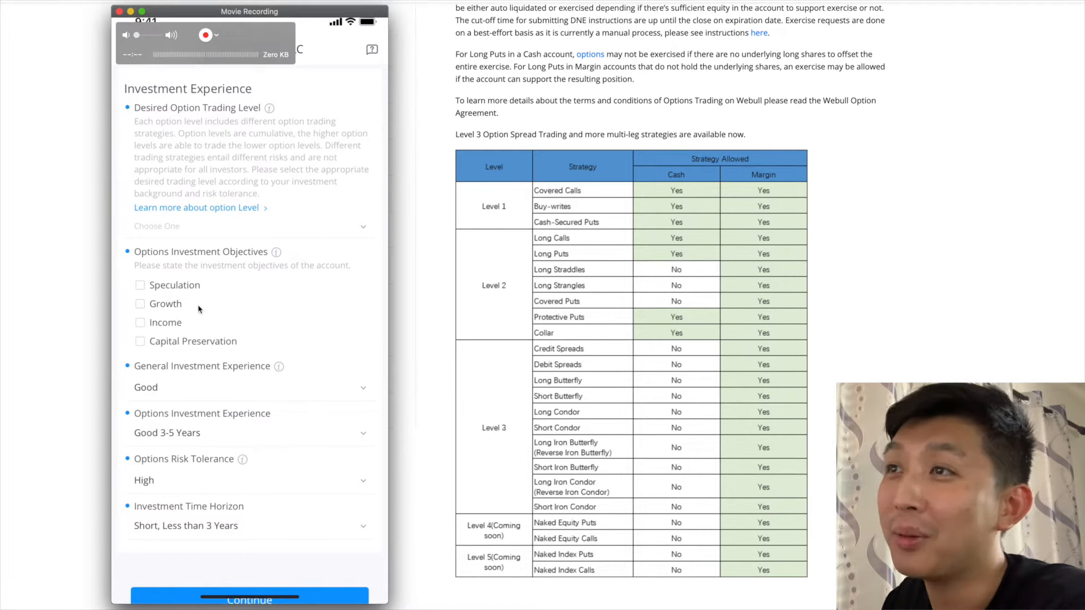
mouse_move(180, 333)
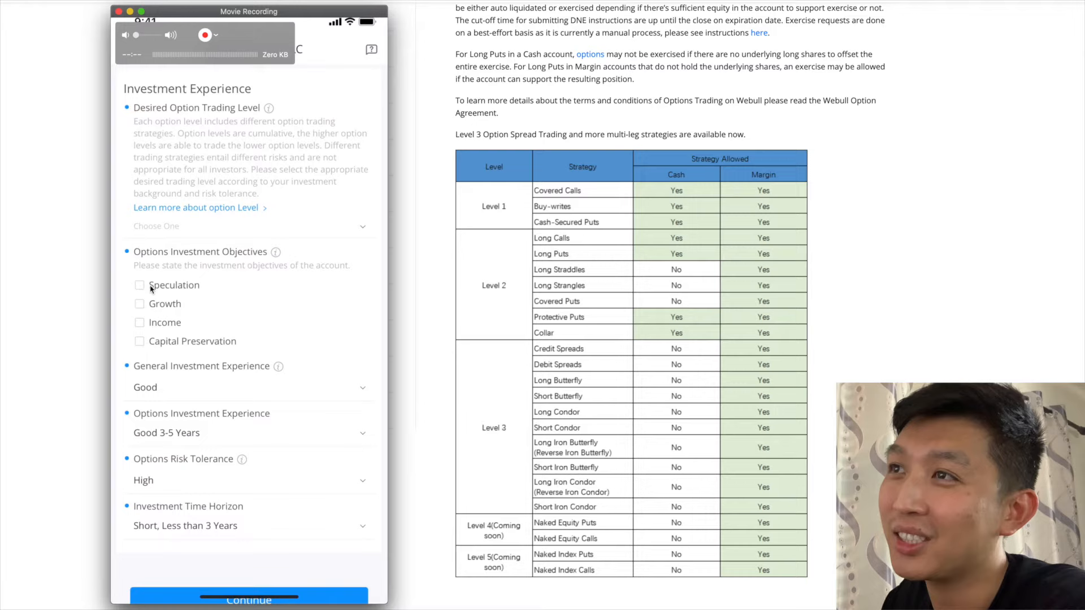
mouse_move(194, 292)
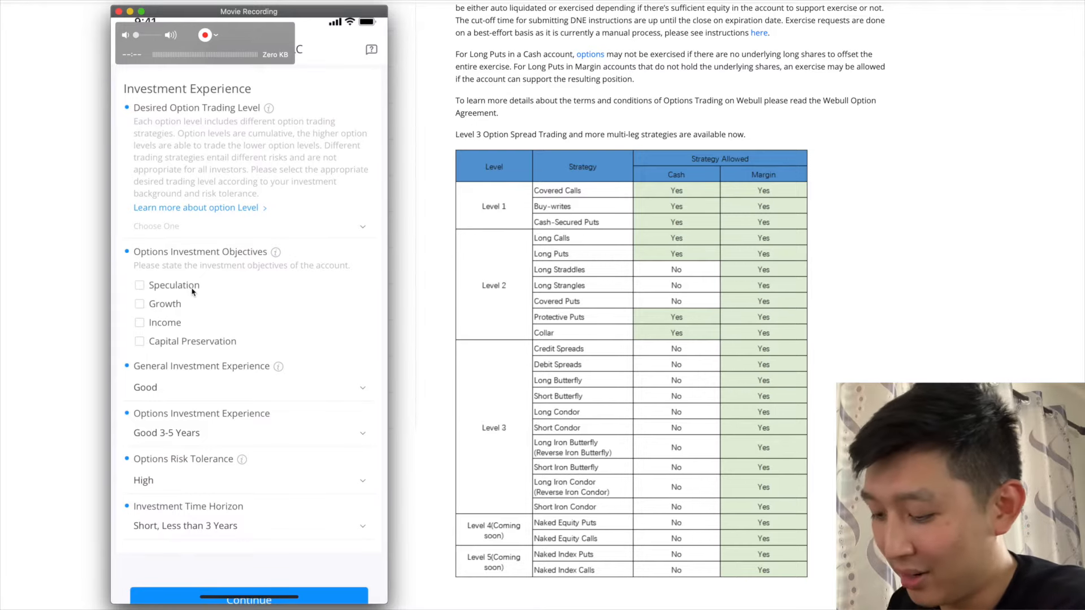
Tick Speculation; set general experience Good and options experience Good 3-5 Years
click(139, 284)
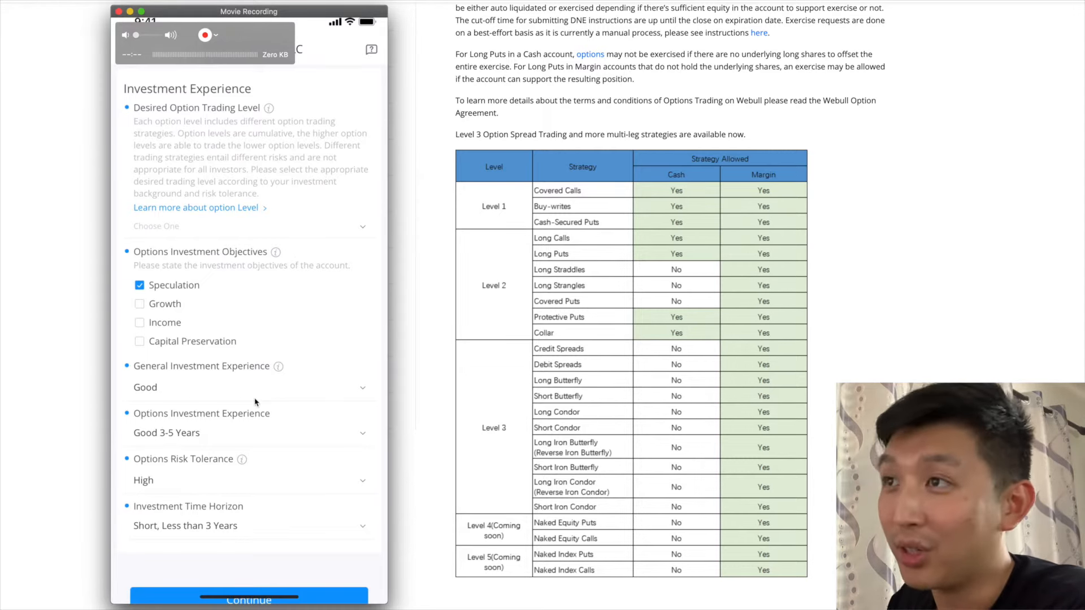
click(247, 386)
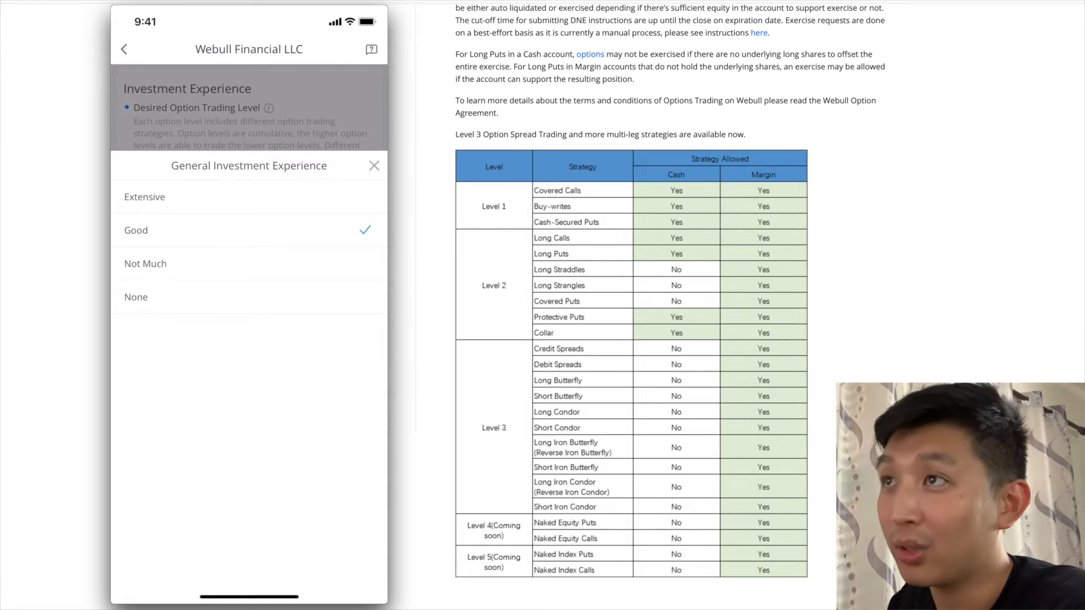
click(136, 230)
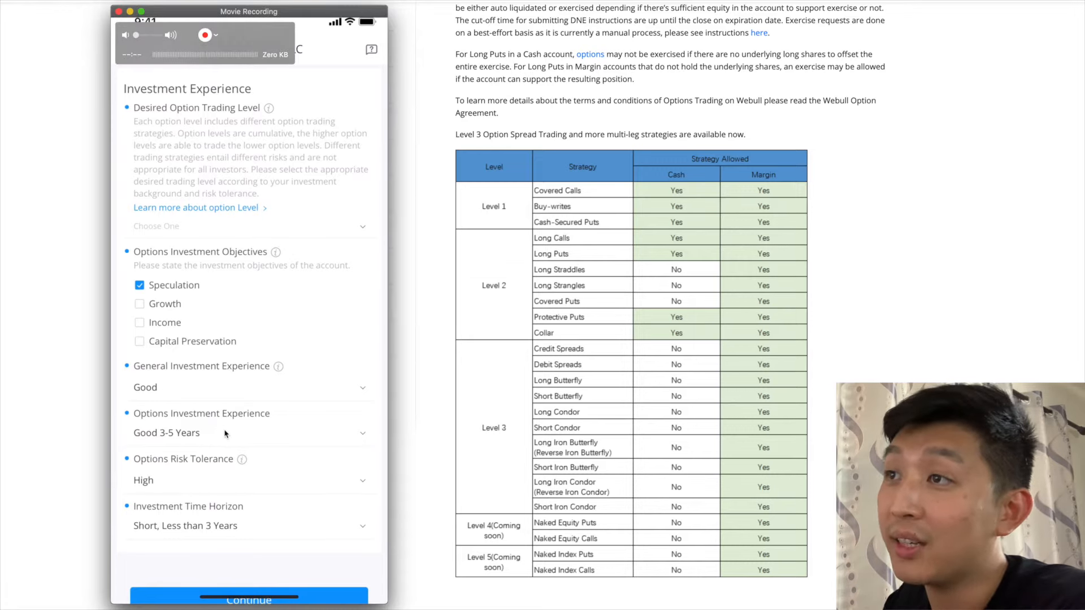
mouse_move(318, 438)
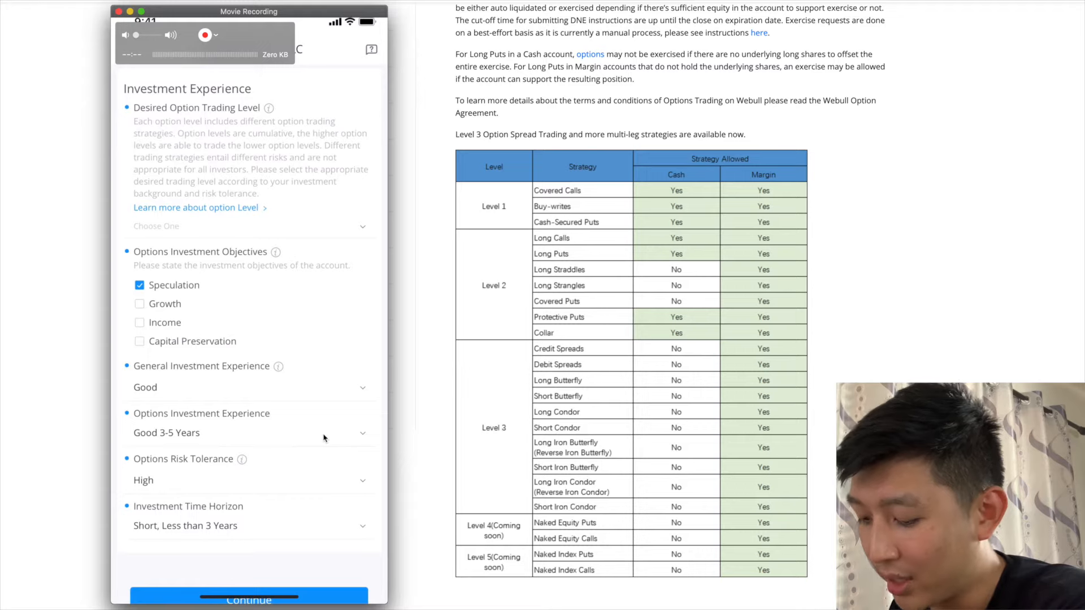
click(249, 432)
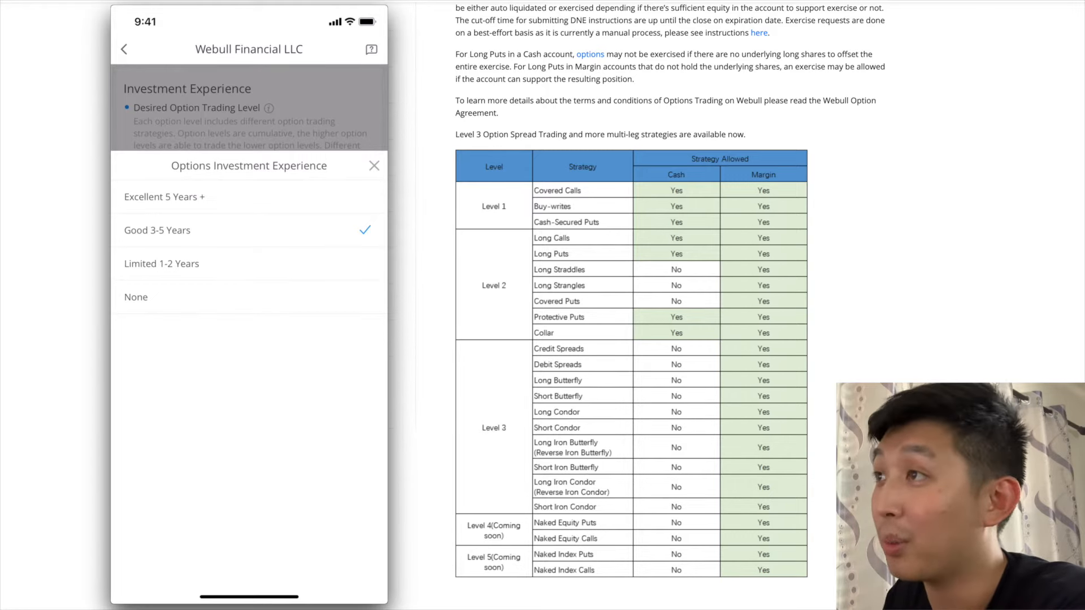
click(157, 230)
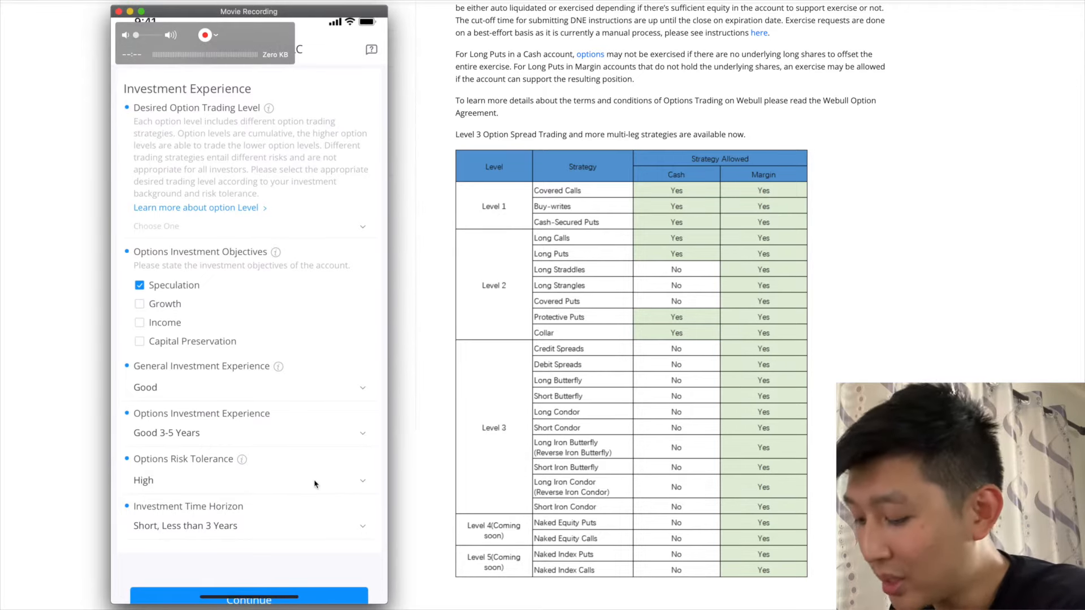
Show the Investment Time Horizon choices, with Short, Less than 3 Years selected
click(249, 480)
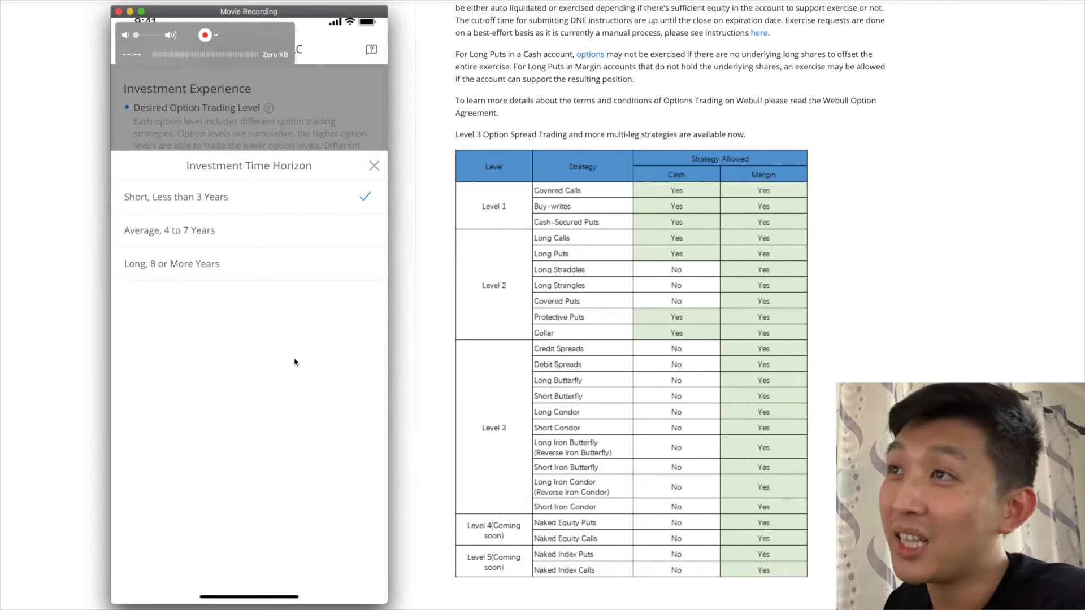
mouse_move(154, 256)
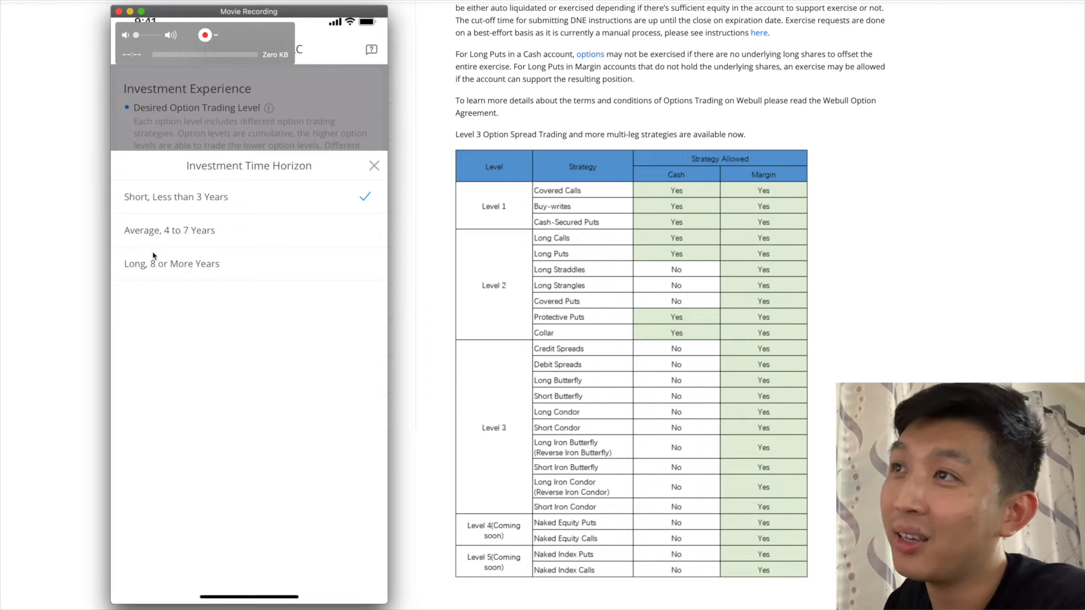
mouse_move(170, 275)
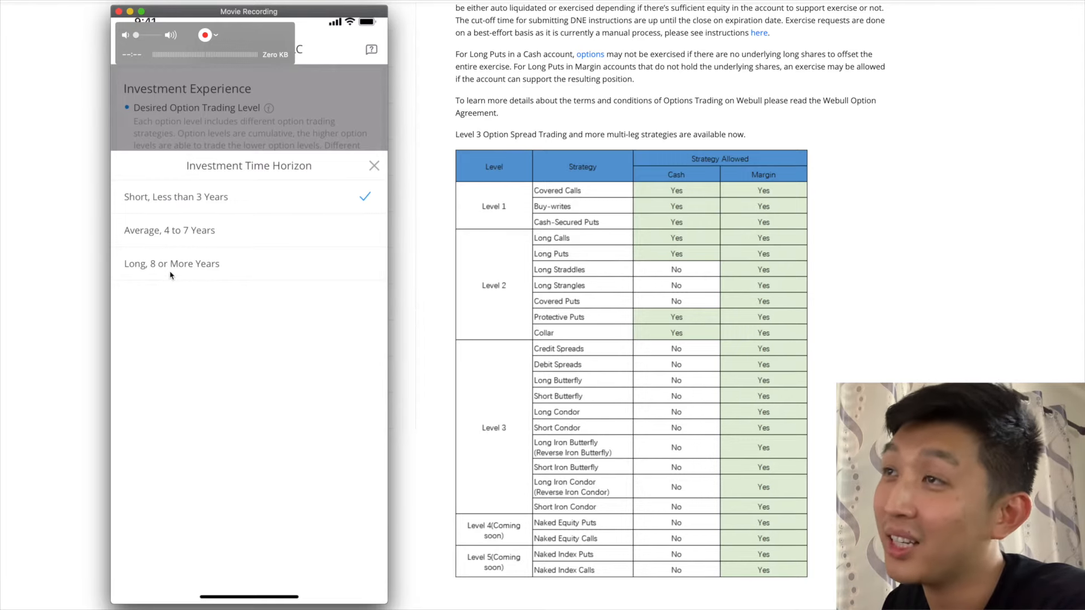
mouse_move(218, 229)
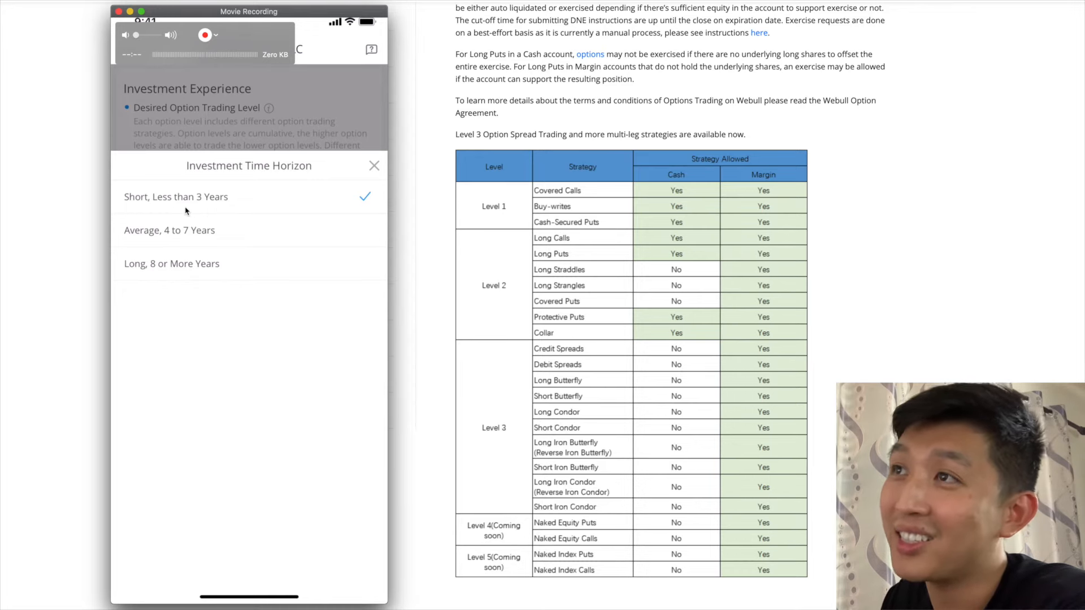
mouse_move(234, 220)
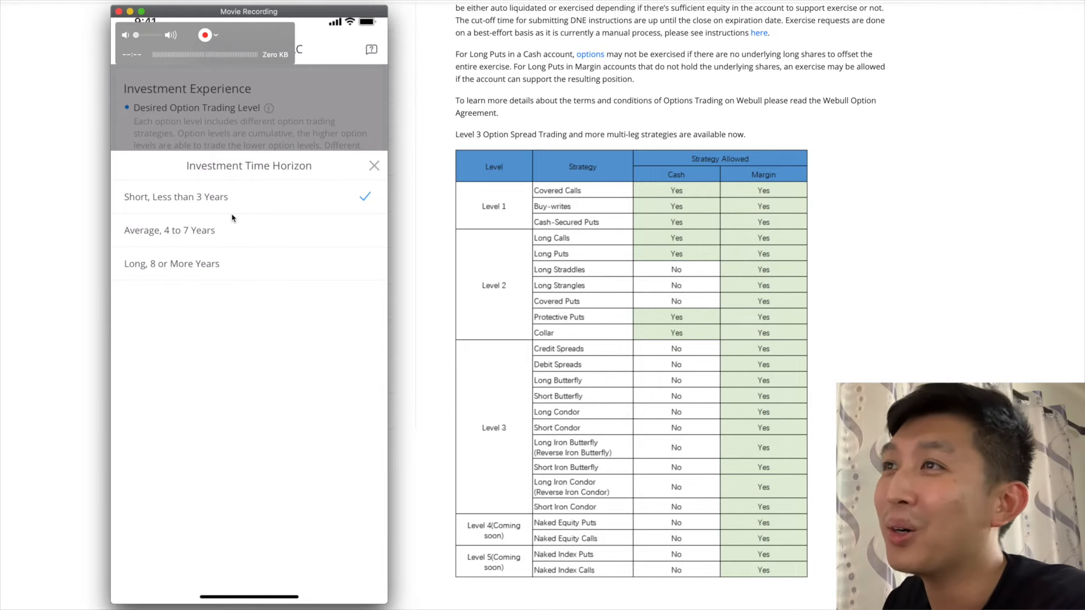
mouse_move(237, 214)
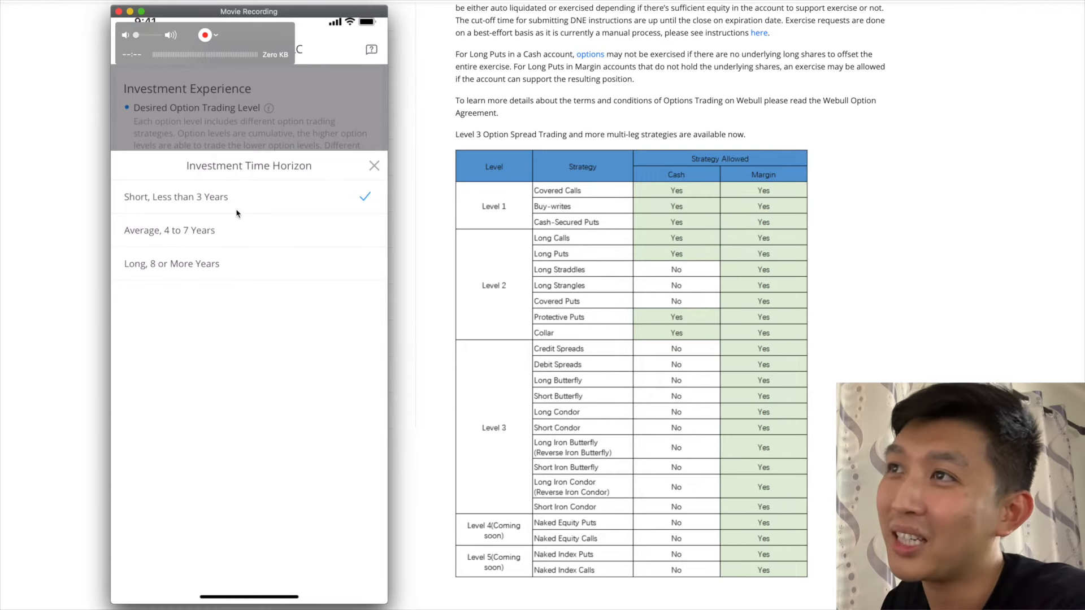
mouse_move(241, 209)
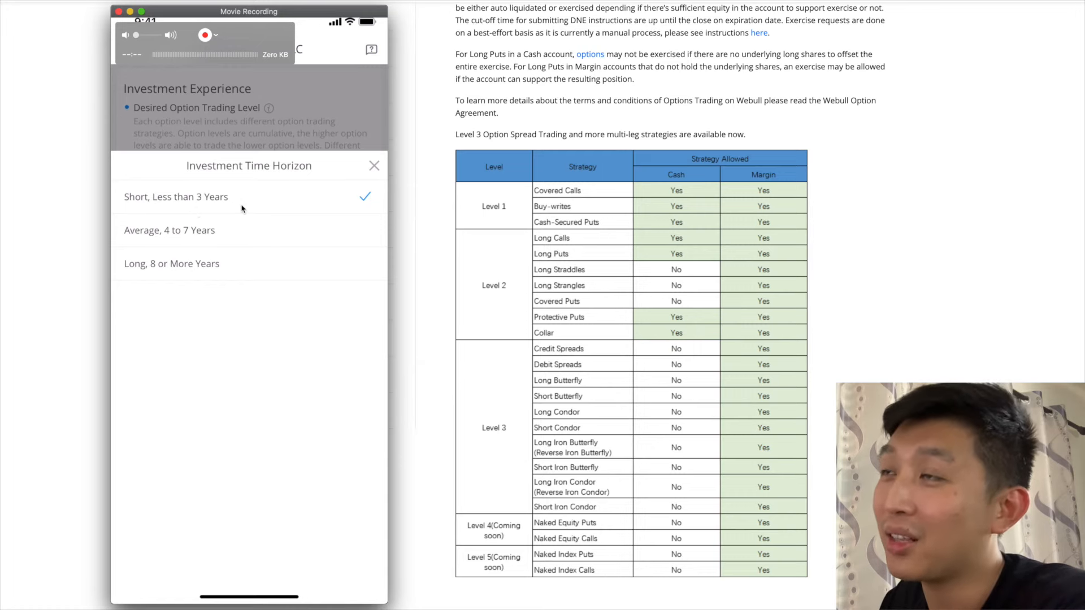